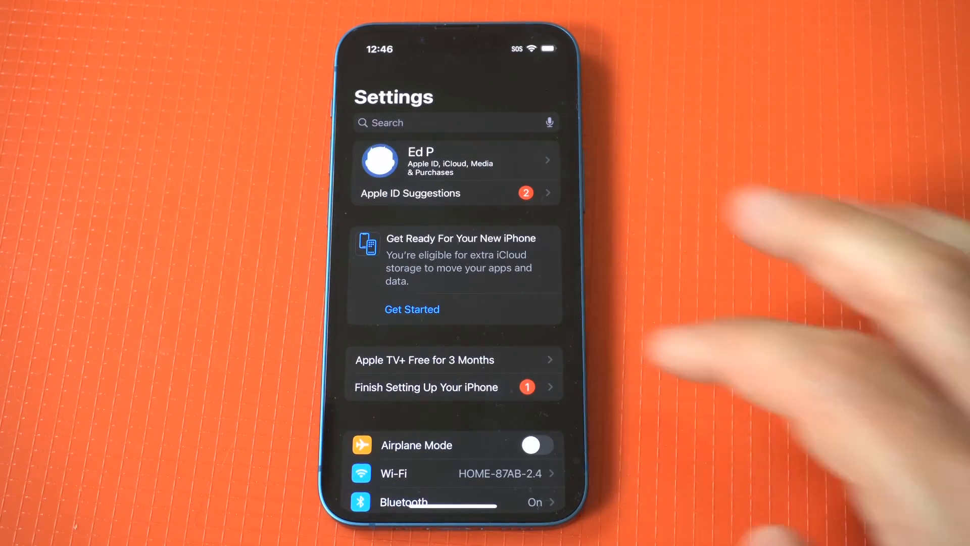
Navigate Screen Time > Content & Privacy Restrictions > Content Restrictions to the Apps age-rating list
{"action": "scroll", "scroll_direction": "down", "scroll_amount": 3}
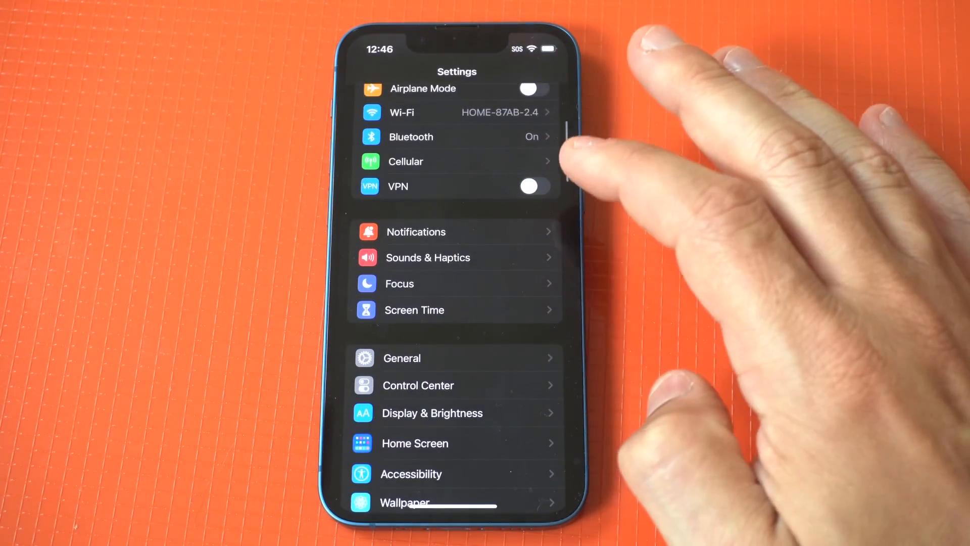
{"action": "left_click", "coordinate": [414, 309]}
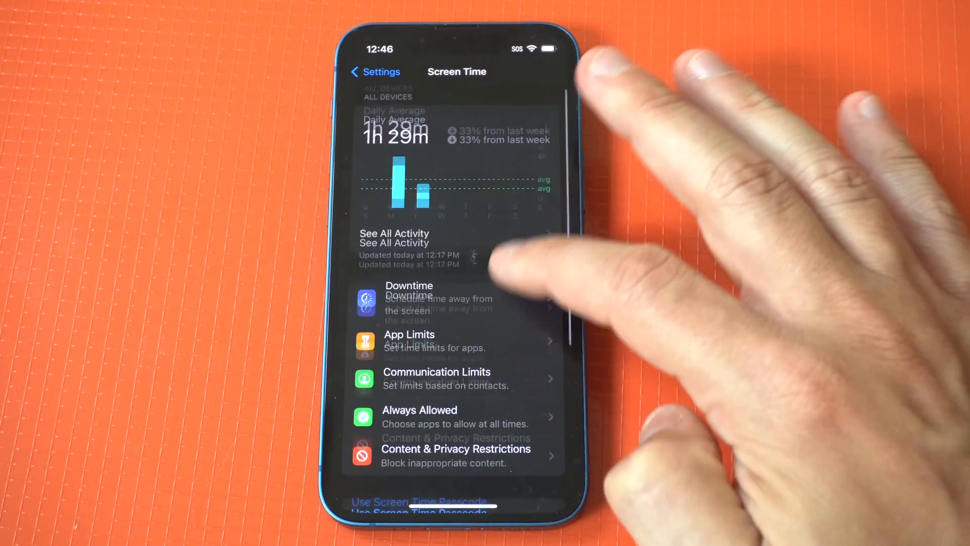
{"action": "left_click", "coordinate": [456, 454]}
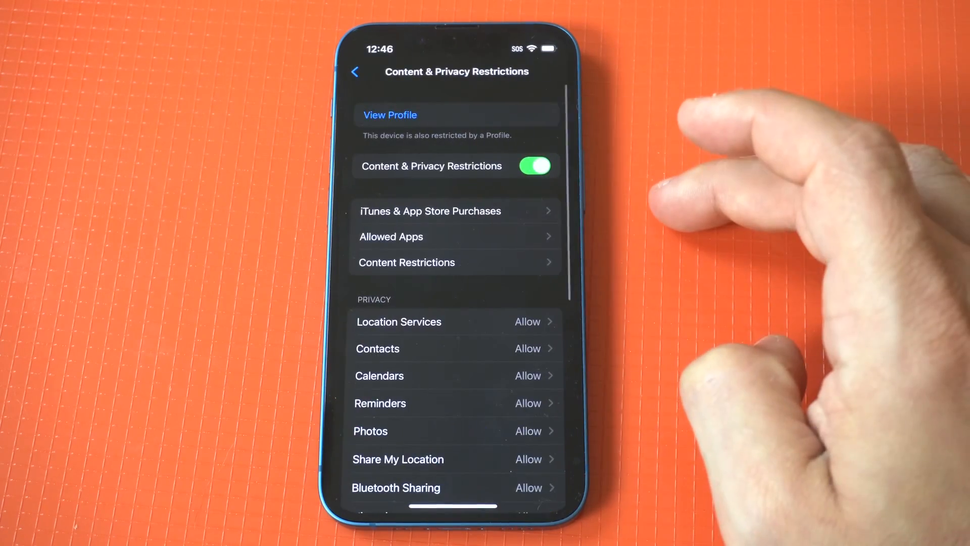
{"action": "left_click", "coordinate": [406, 261]}
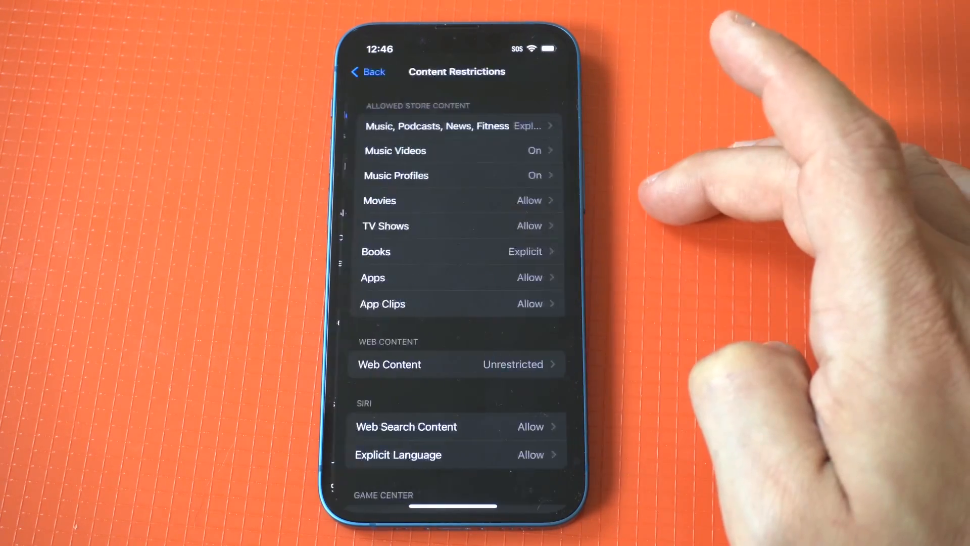
{"action": "left_click", "coordinate": [454, 278]}
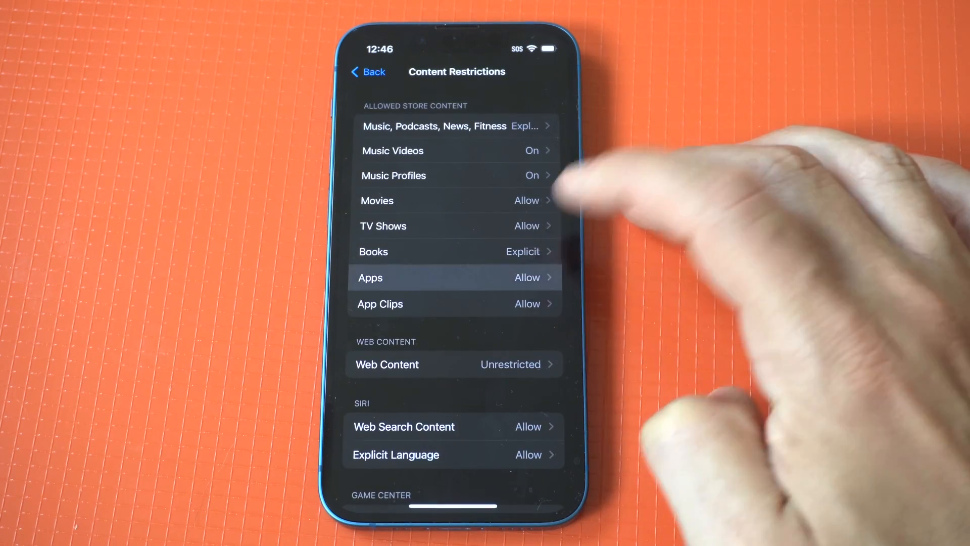
{"action": "left_click", "coordinate": [455, 277]}
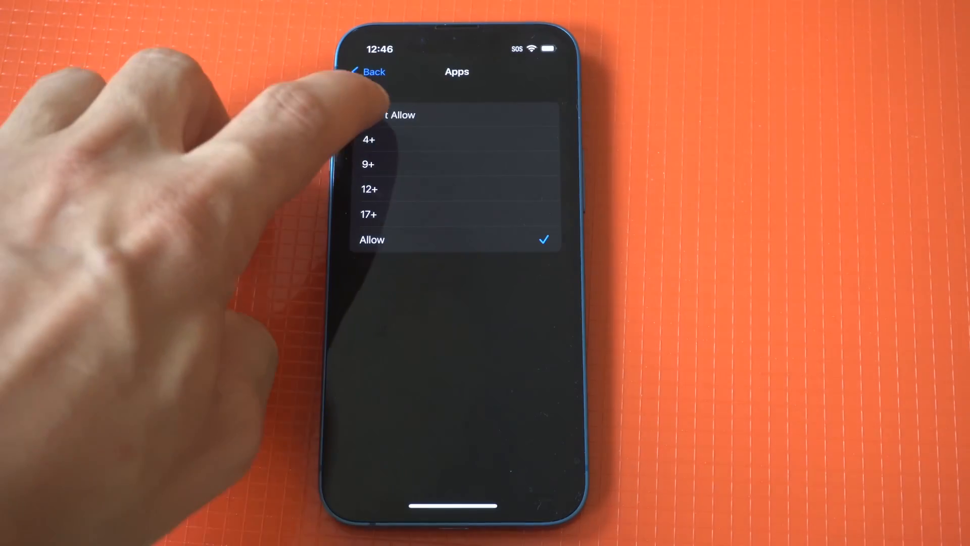
Choose Don't Allow for Apps, hiding all apps, and go back to Content Restrictions
{"action": "left_click", "coordinate": [389, 115]}
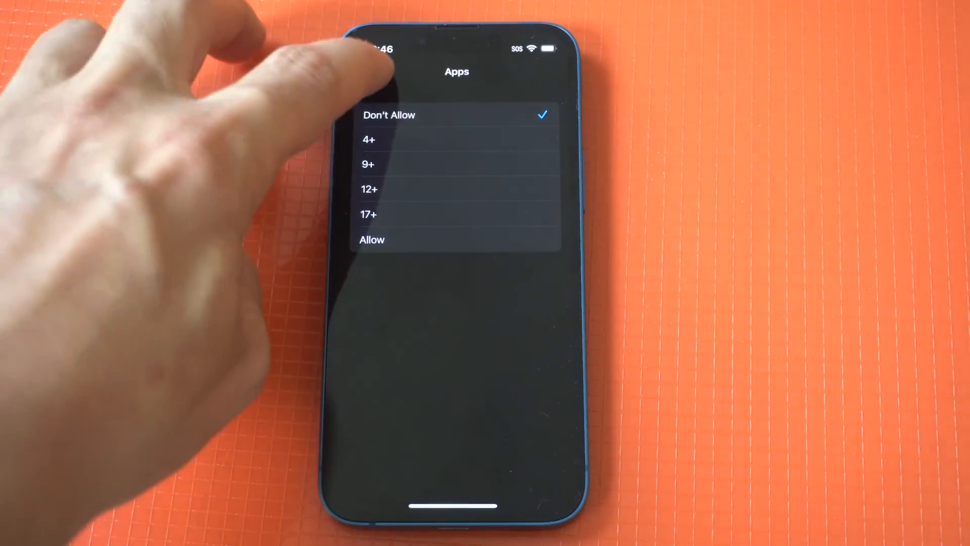
{"action": "left_click", "coordinate": [389, 115]}
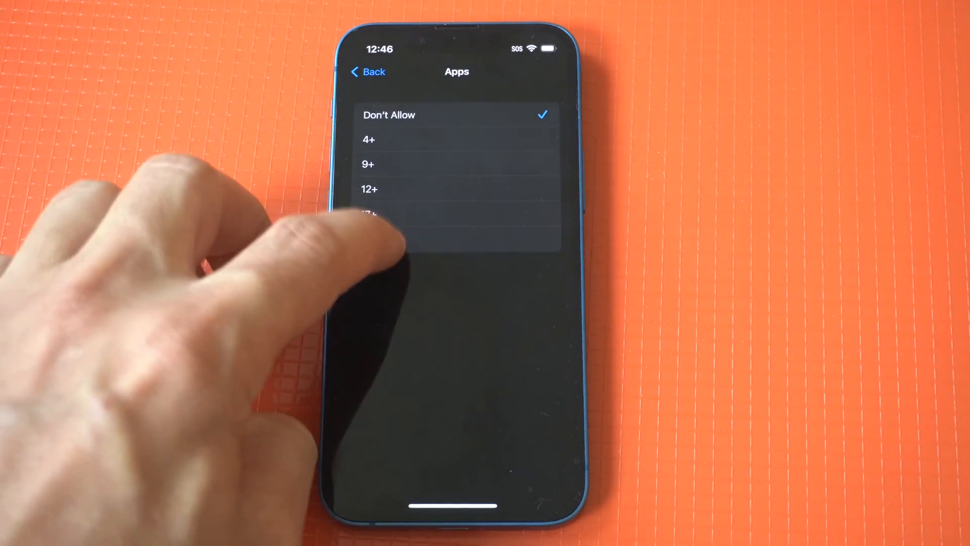
{"action": "left_click", "coordinate": [368, 71]}
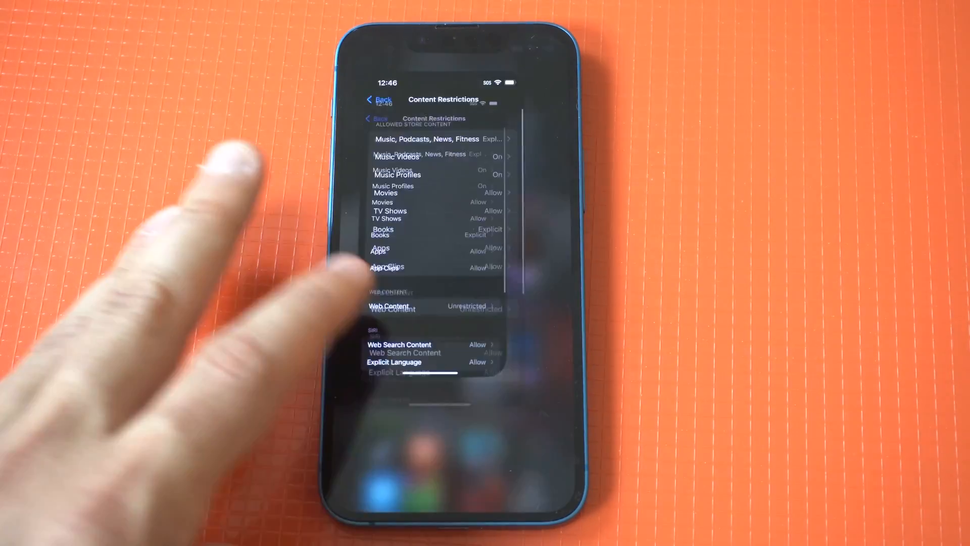